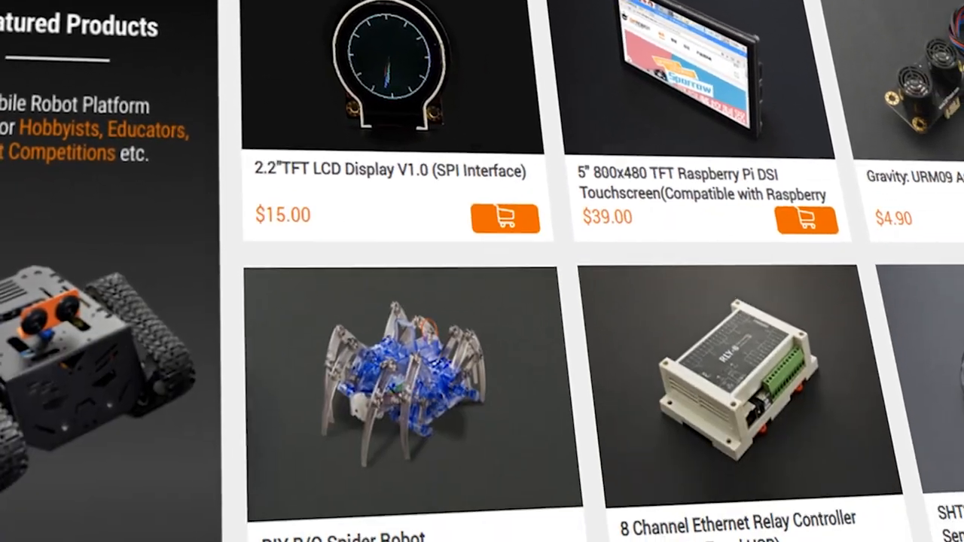
Step: Open the 01.Basics Blink example sketch from File > Examples, replacing the empty sketch
{"action": "scroll", "scroll_direction": "down", "scroll_amount": 3}
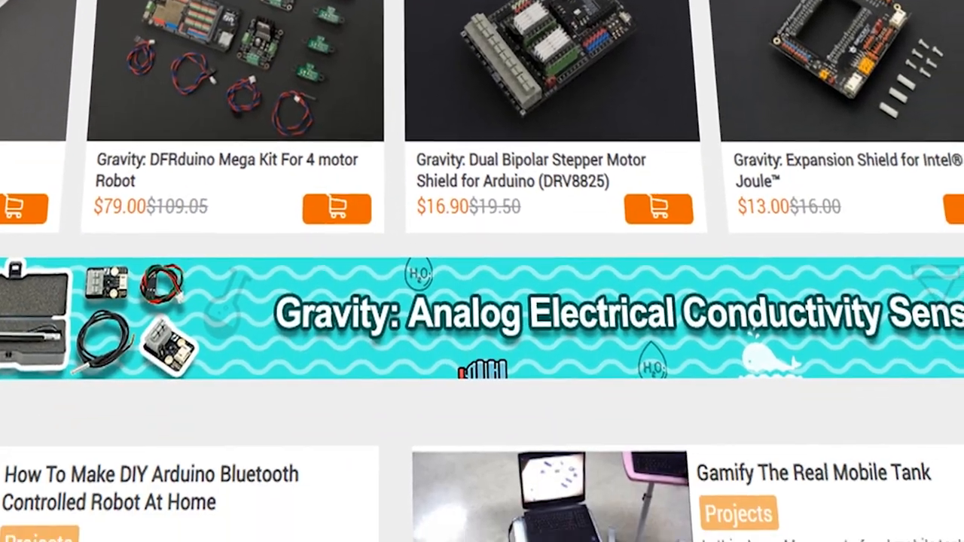
{"action": "scroll", "scroll_direction": "down", "scroll_amount": 3}
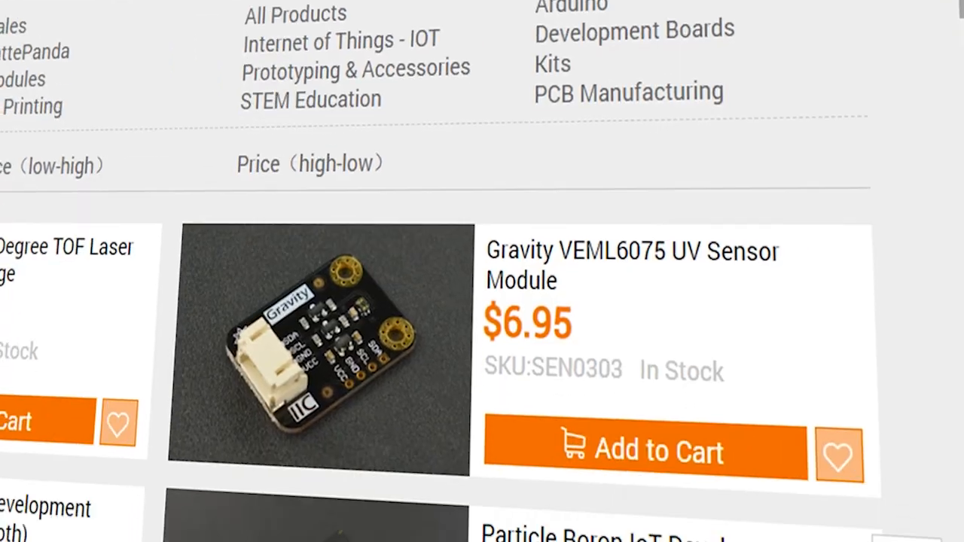
{"action": "scroll", "scroll_direction": "down", "scroll_amount": 3}
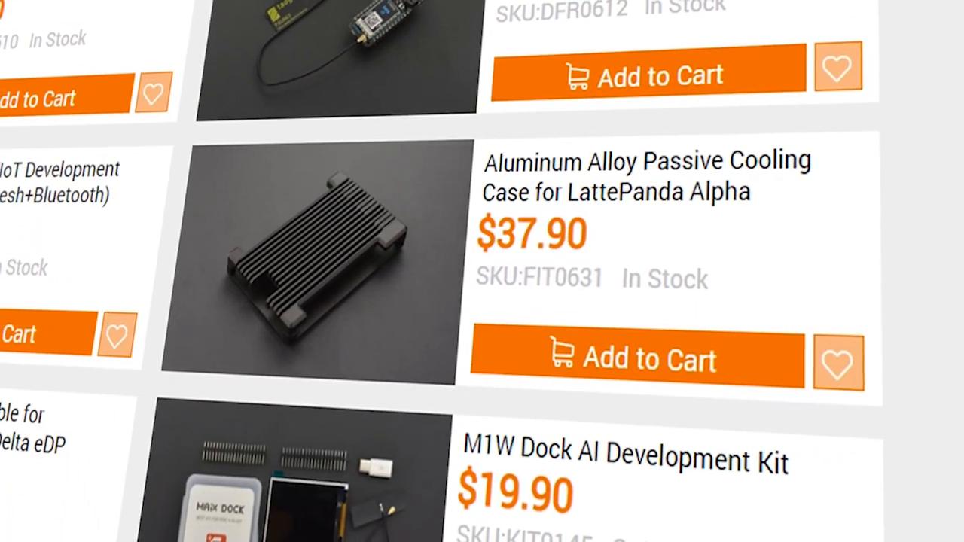
{"action": "scroll", "scroll_direction": "down", "scroll_amount": 3}
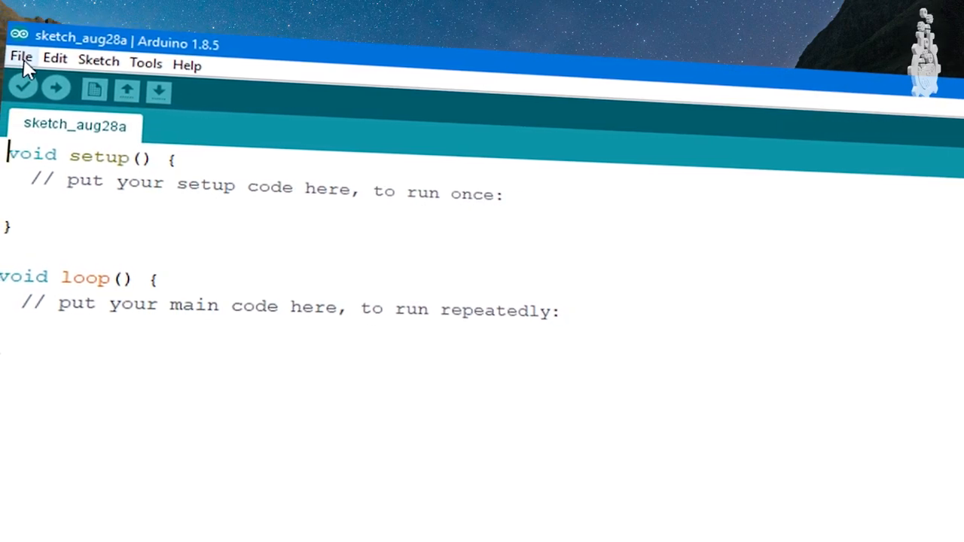
{"action": "left_click", "coordinate": [25, 57]}
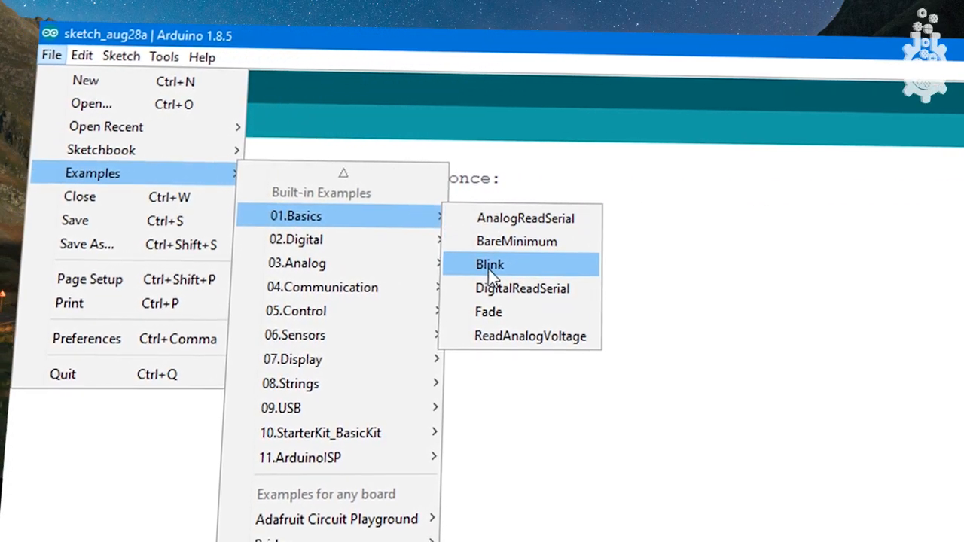
{"action": "left_click", "coordinate": [489, 265]}
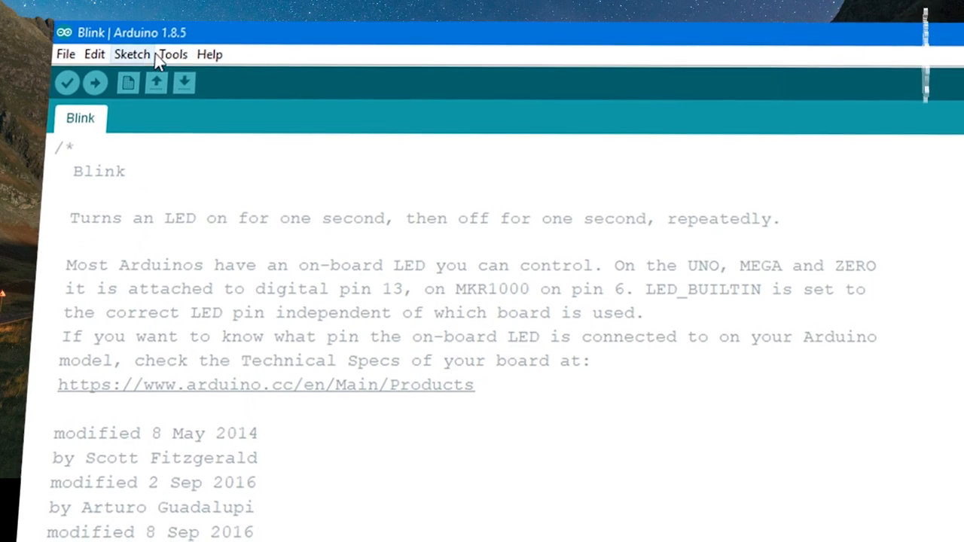
Step: Set the processor to ATmega8 for Arduino NG or older and review port COM13
{"action": "left_click", "coordinate": [173, 54]}
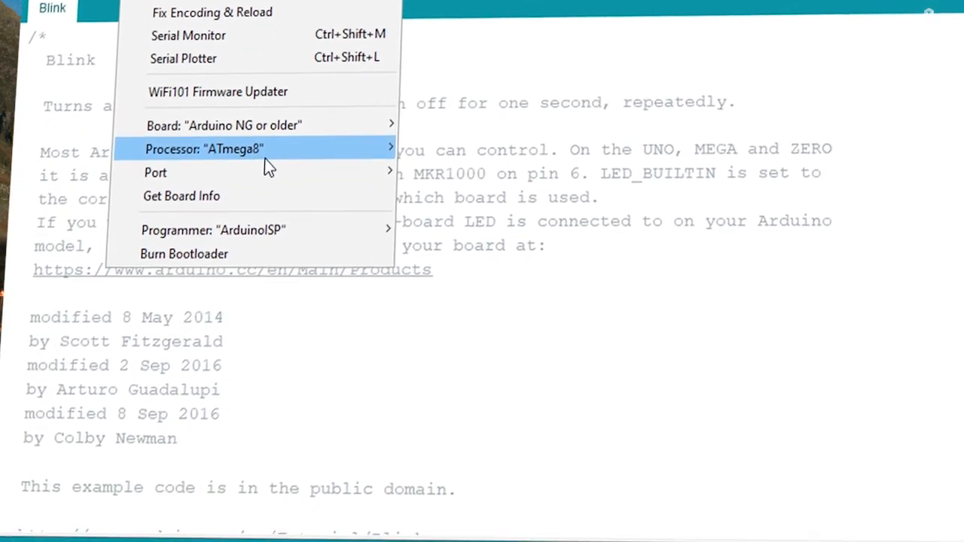
{"action": "left_click", "coordinate": [226, 125]}
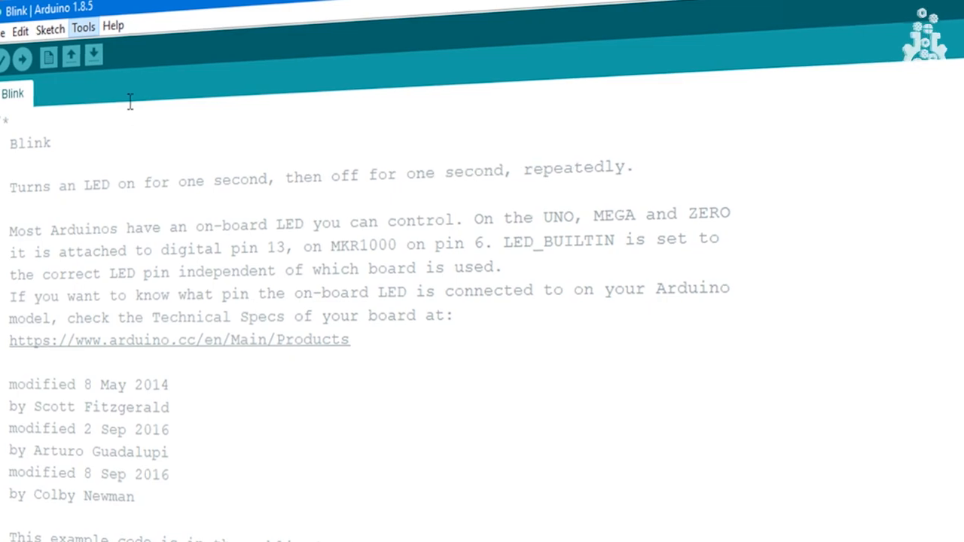
{"action": "left_click", "coordinate": [94, 28]}
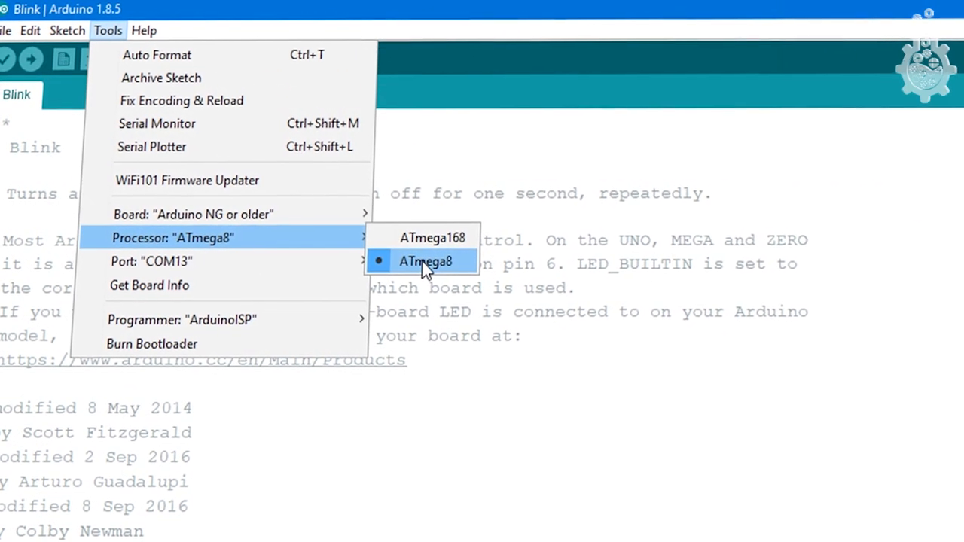
{"action": "left_click", "coordinate": [423, 261]}
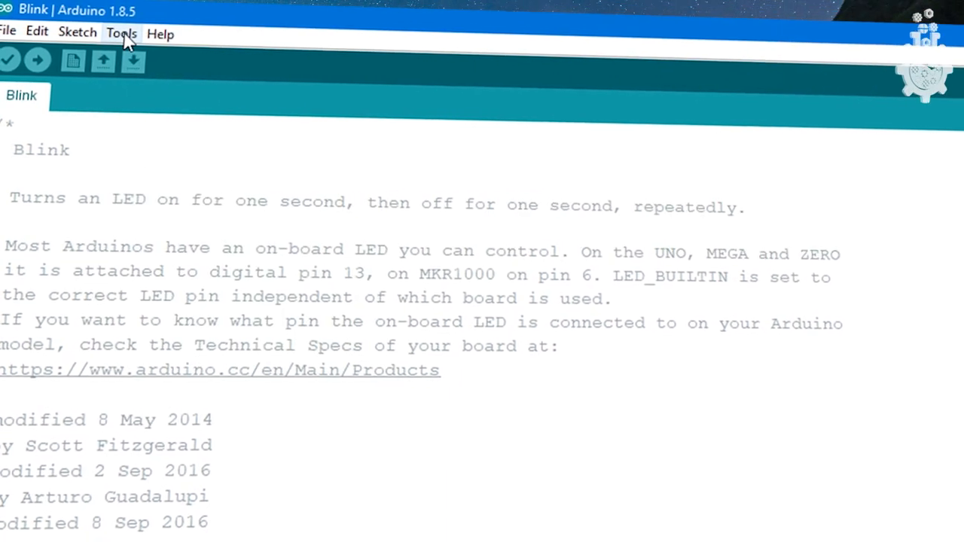
{"action": "left_click", "coordinate": [121, 32]}
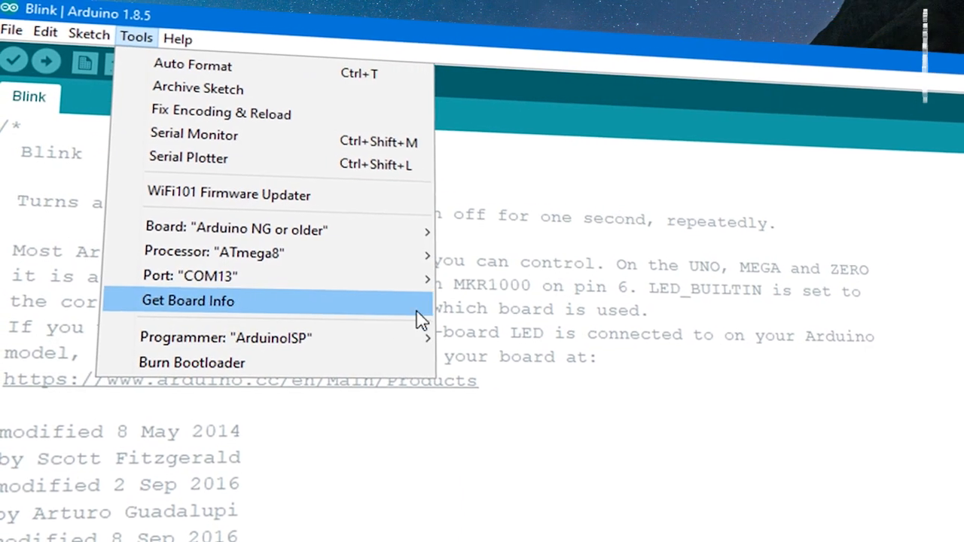